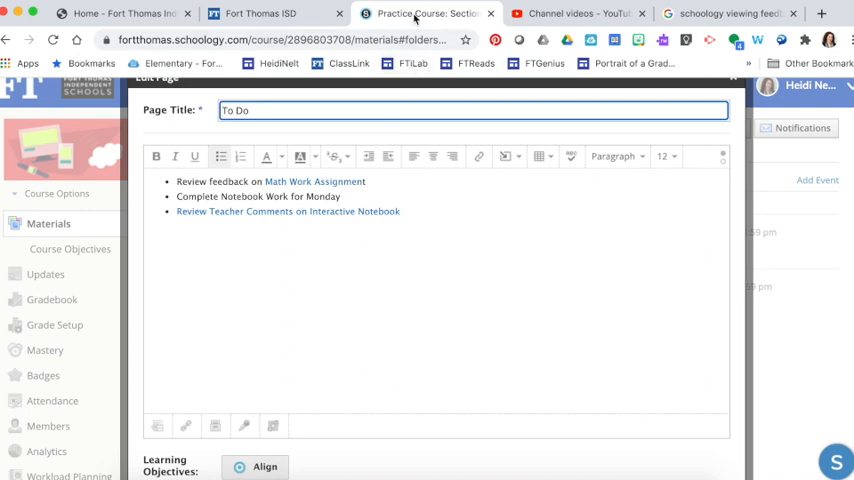
# Leave the To Do page editor and return to the Practice Course materials list
pyautogui.rightClick(424, 12)
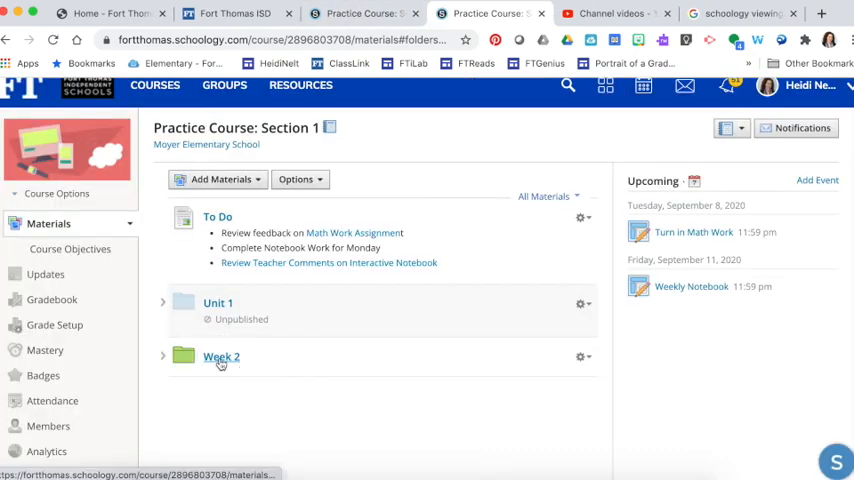
# From Week 2, bring up Turn in Math Work and copy its URL from the address bar
pyautogui.click(220, 356)
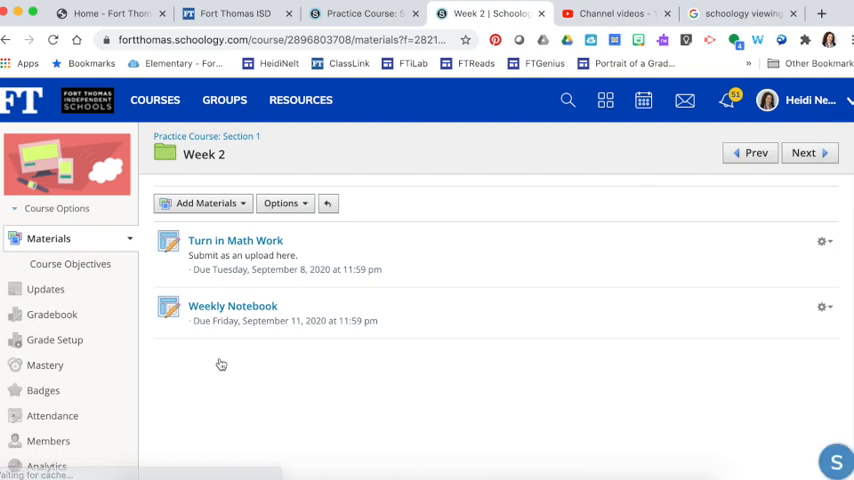
pyautogui.click(234, 240)
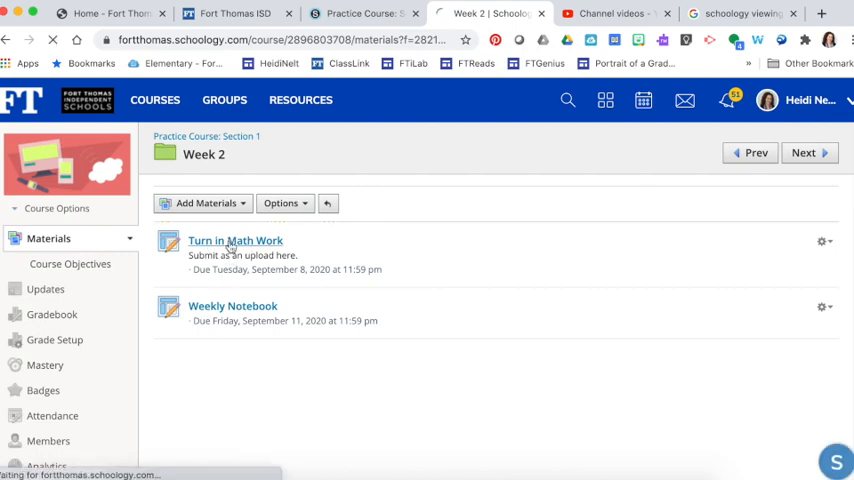
pyautogui.click(234, 240)
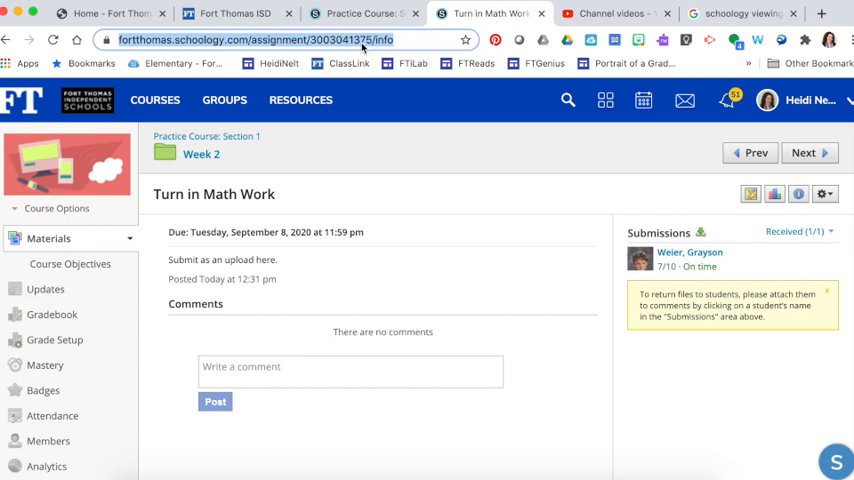
pyautogui.click(360, 12)
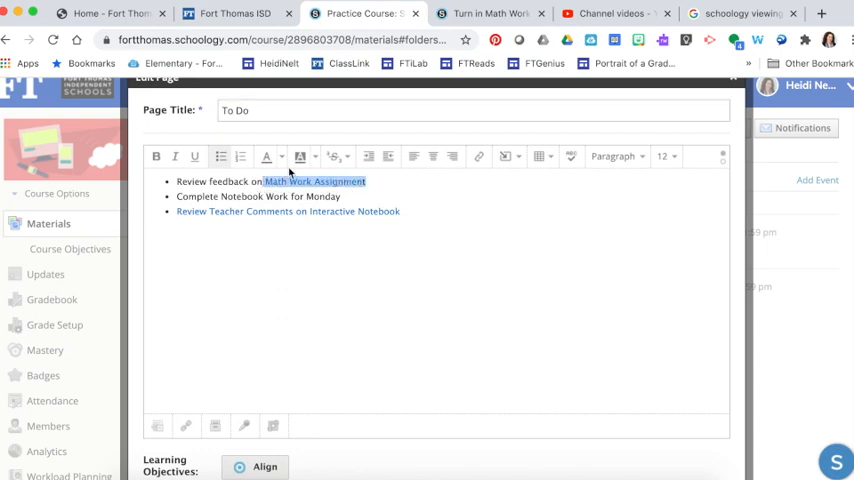
# Link the 'Math Work Assignment' text to the copied Turn in Math Work URL and insert it
pyautogui.click(478, 156)
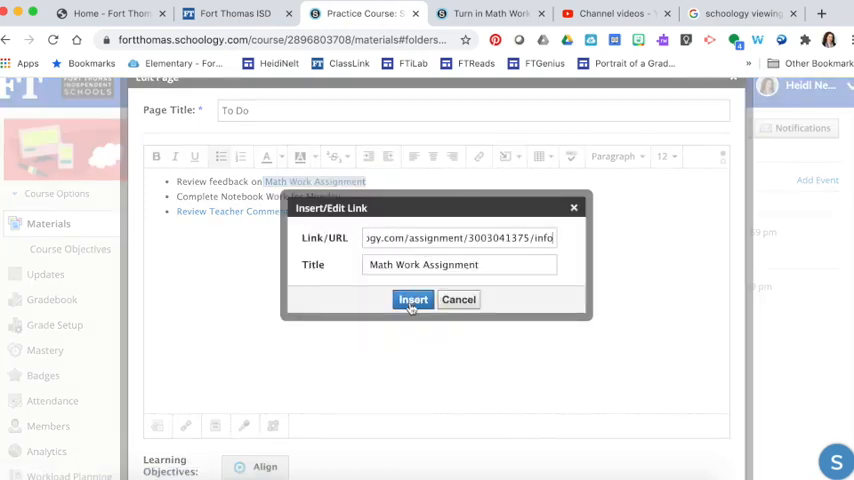
pyautogui.click(412, 300)
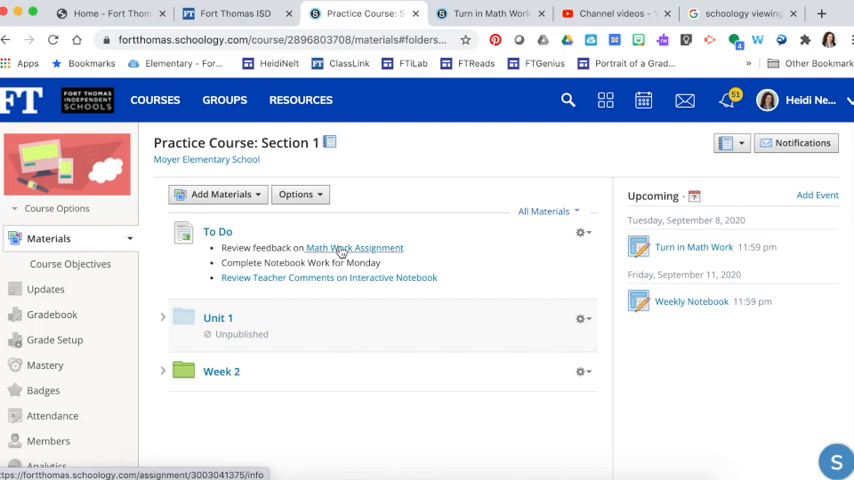
# Follow the new 'Math Work Assignment' link to confirm it opens Turn in Math Work
pyautogui.click(352, 246)
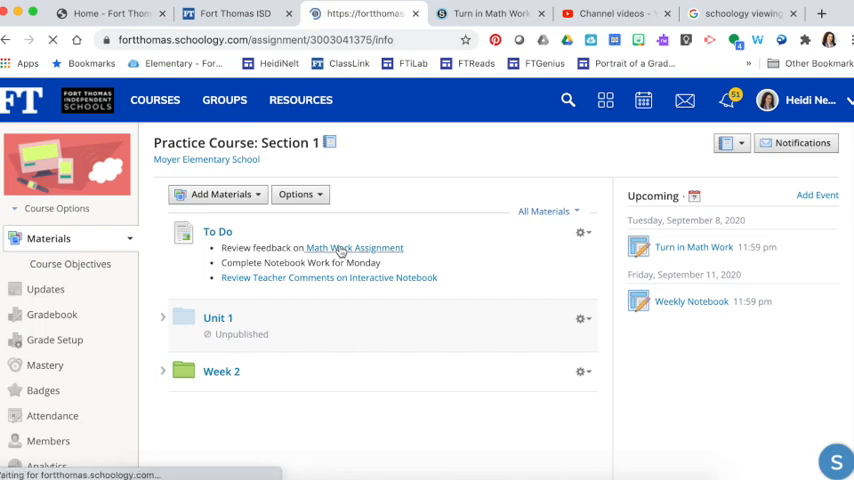
pyautogui.click(352, 246)
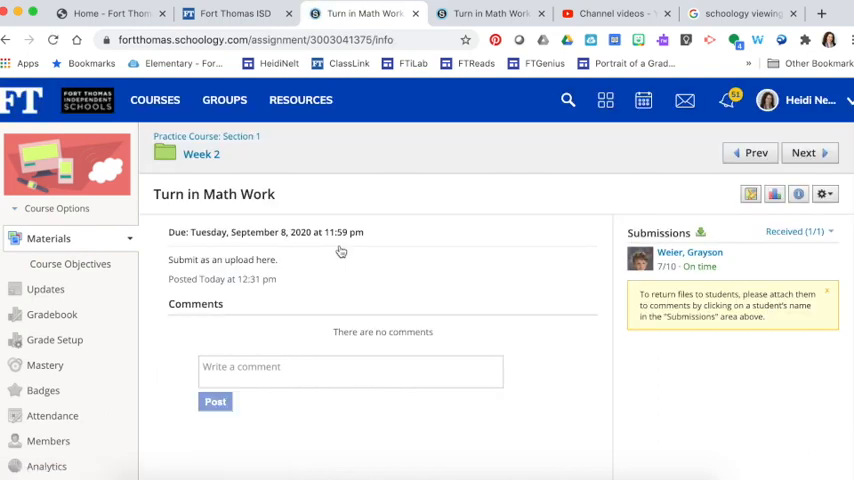